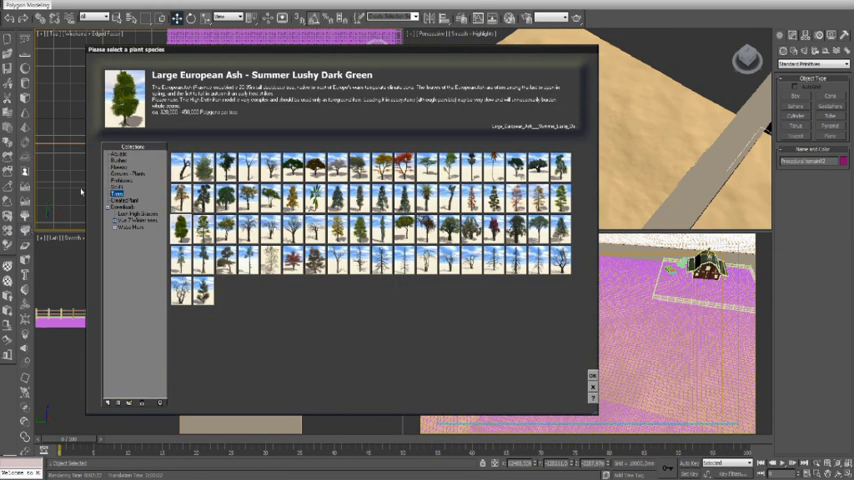
# Choose a corn plant species from the Vue plant library and place it beside the barn
pyautogui.click(128, 174)
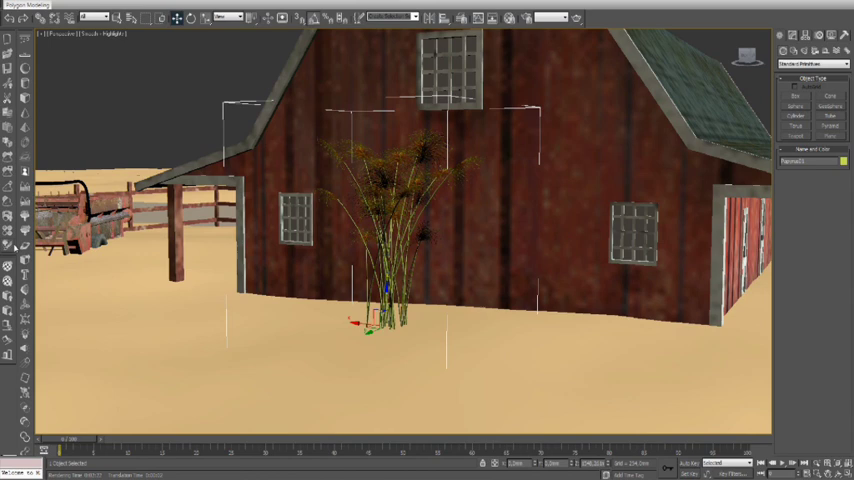
pyautogui.moveTo(12, 298)
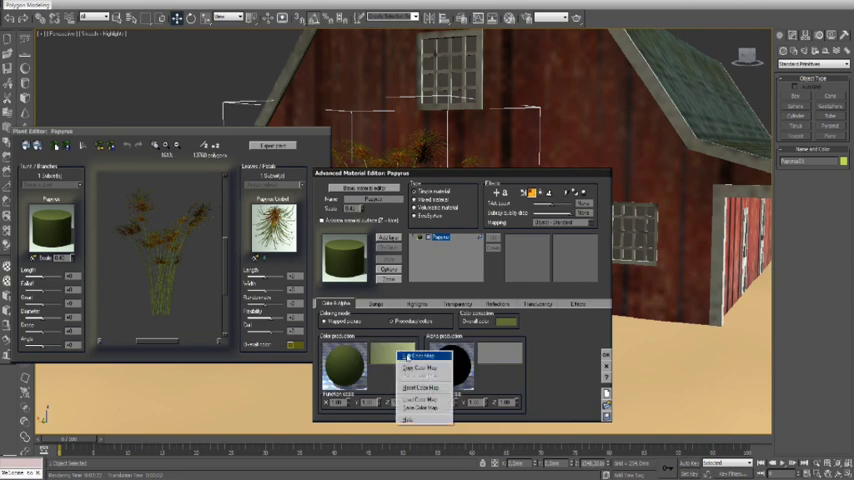
# Edit the colour function of the corn plant's material in the Function Editor
pyautogui.click(412, 356)
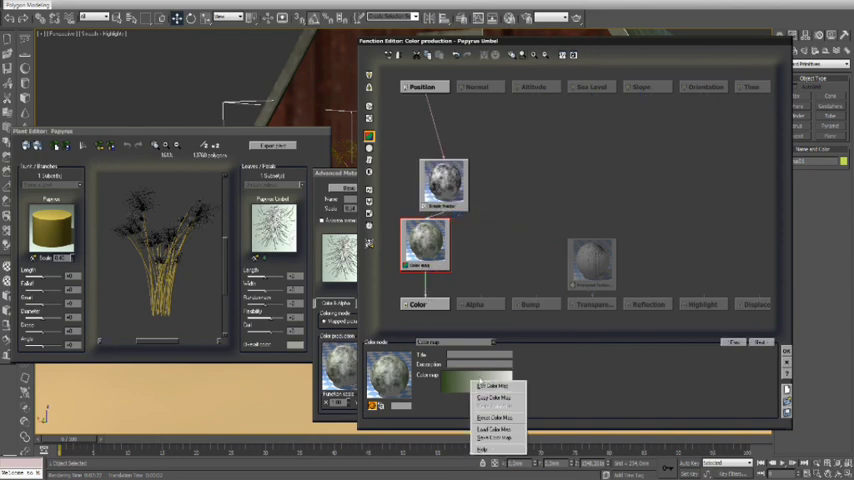
# Set a golden-yellow colour gradient on the corn plant, then switch to the field's ecosystem material
pyautogui.click(480, 380)
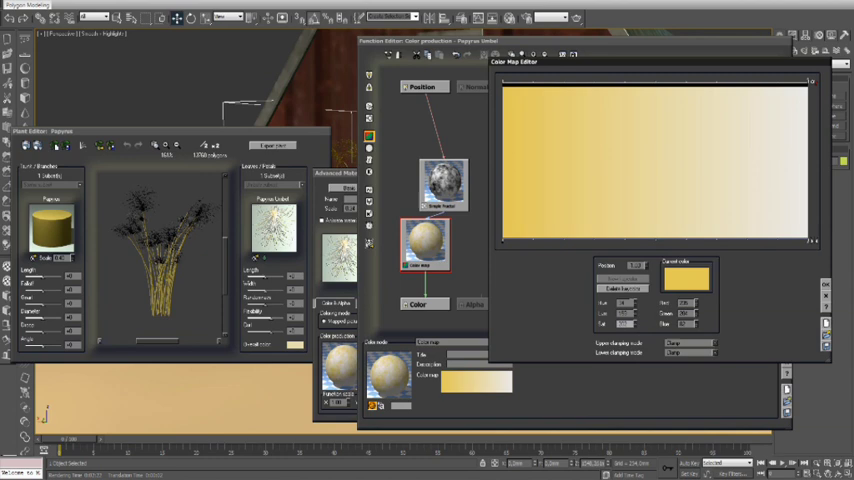
pyautogui.click(692, 280)
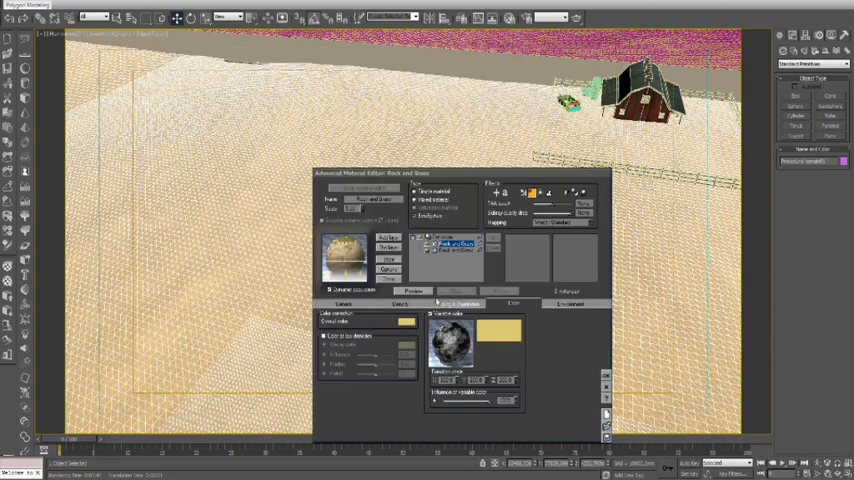
# Set the field material colour to golden yellow and render a preview of the cornfield
pyautogui.click(388, 320)
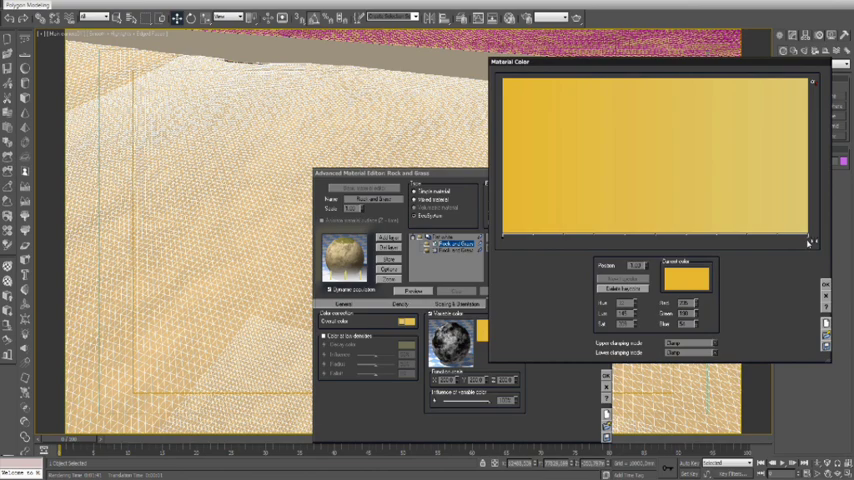
pyautogui.click(700, 278)
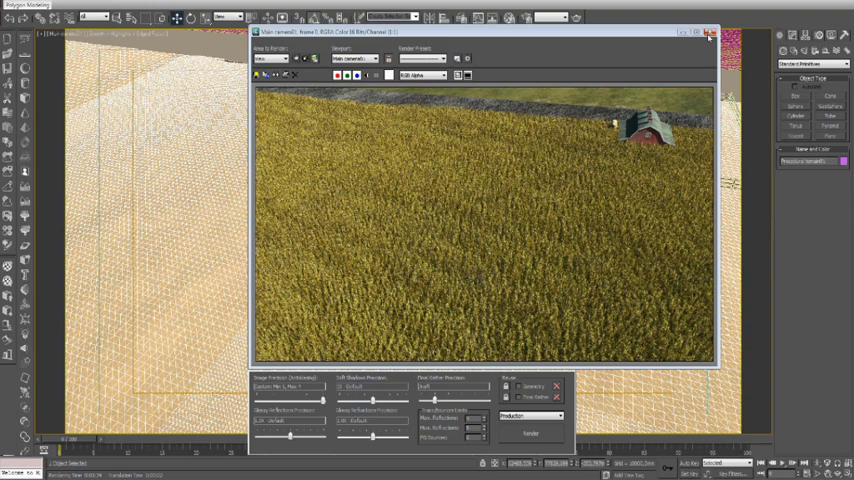
# Close the render window and go to the field material's Ecosystem settings
pyautogui.click(712, 34)
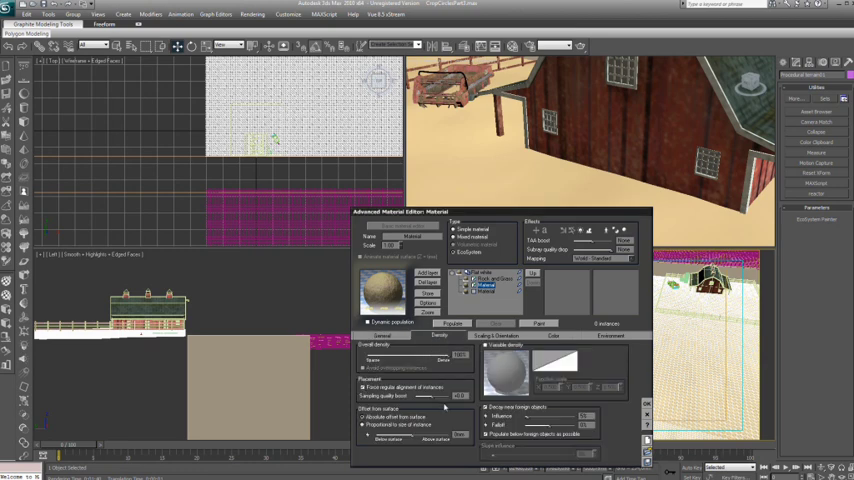
# Render a preview showing the crop circles, close it, and return to the Ecosystem settings
pyautogui.click(492, 280)
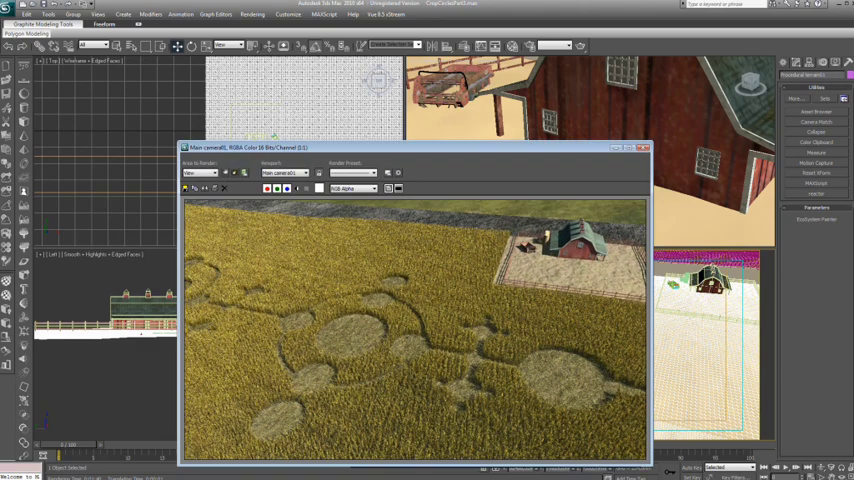
pyautogui.click(644, 148)
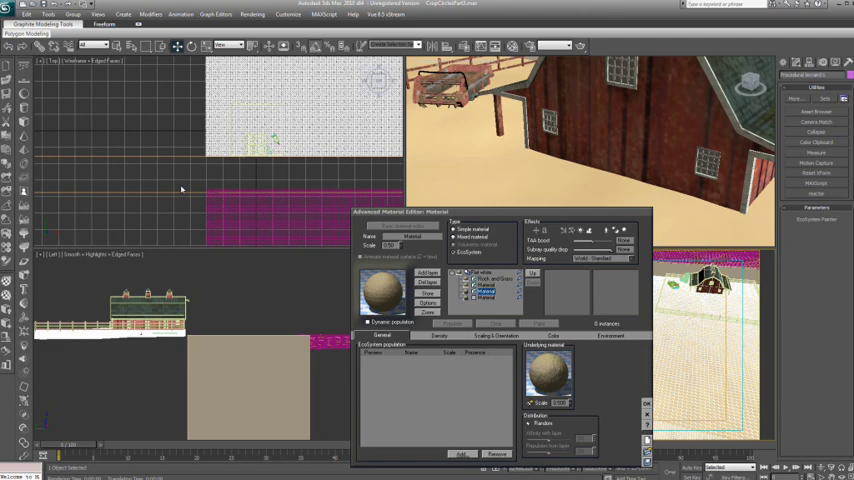
pyautogui.click(416, 336)
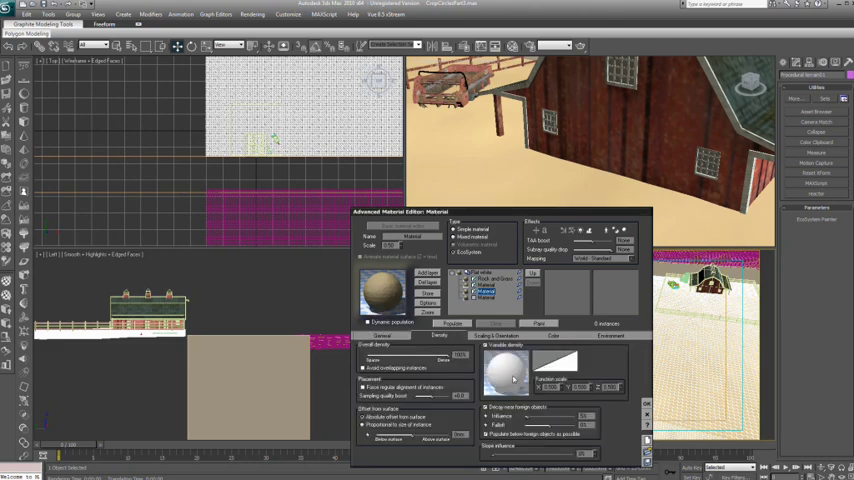